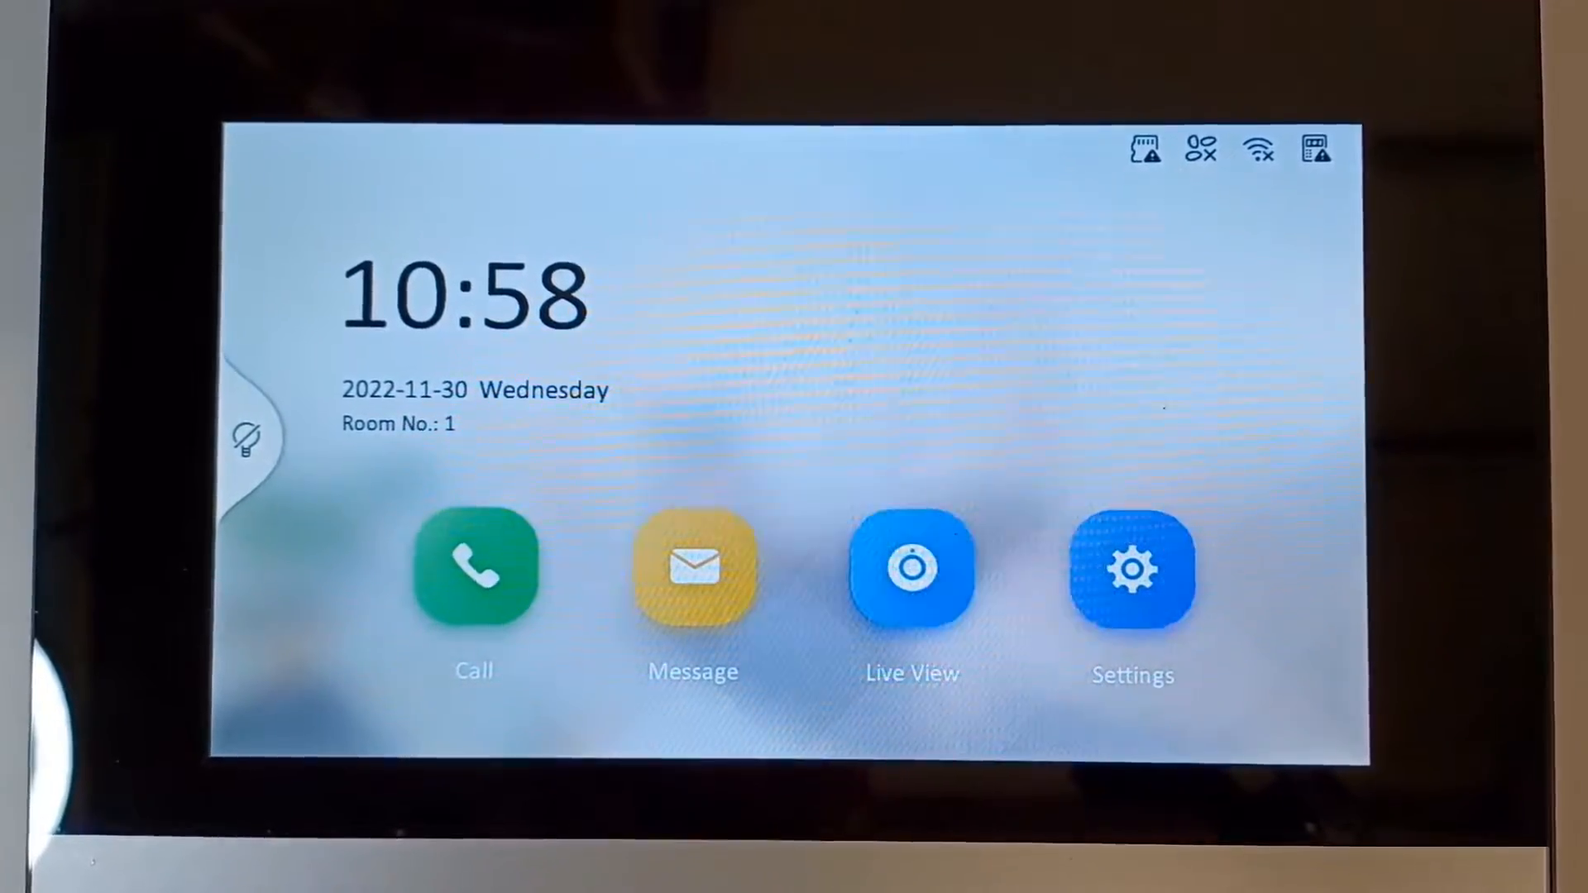
Go to Settings and open Other Settings under Call Settings.
click(1132, 567)
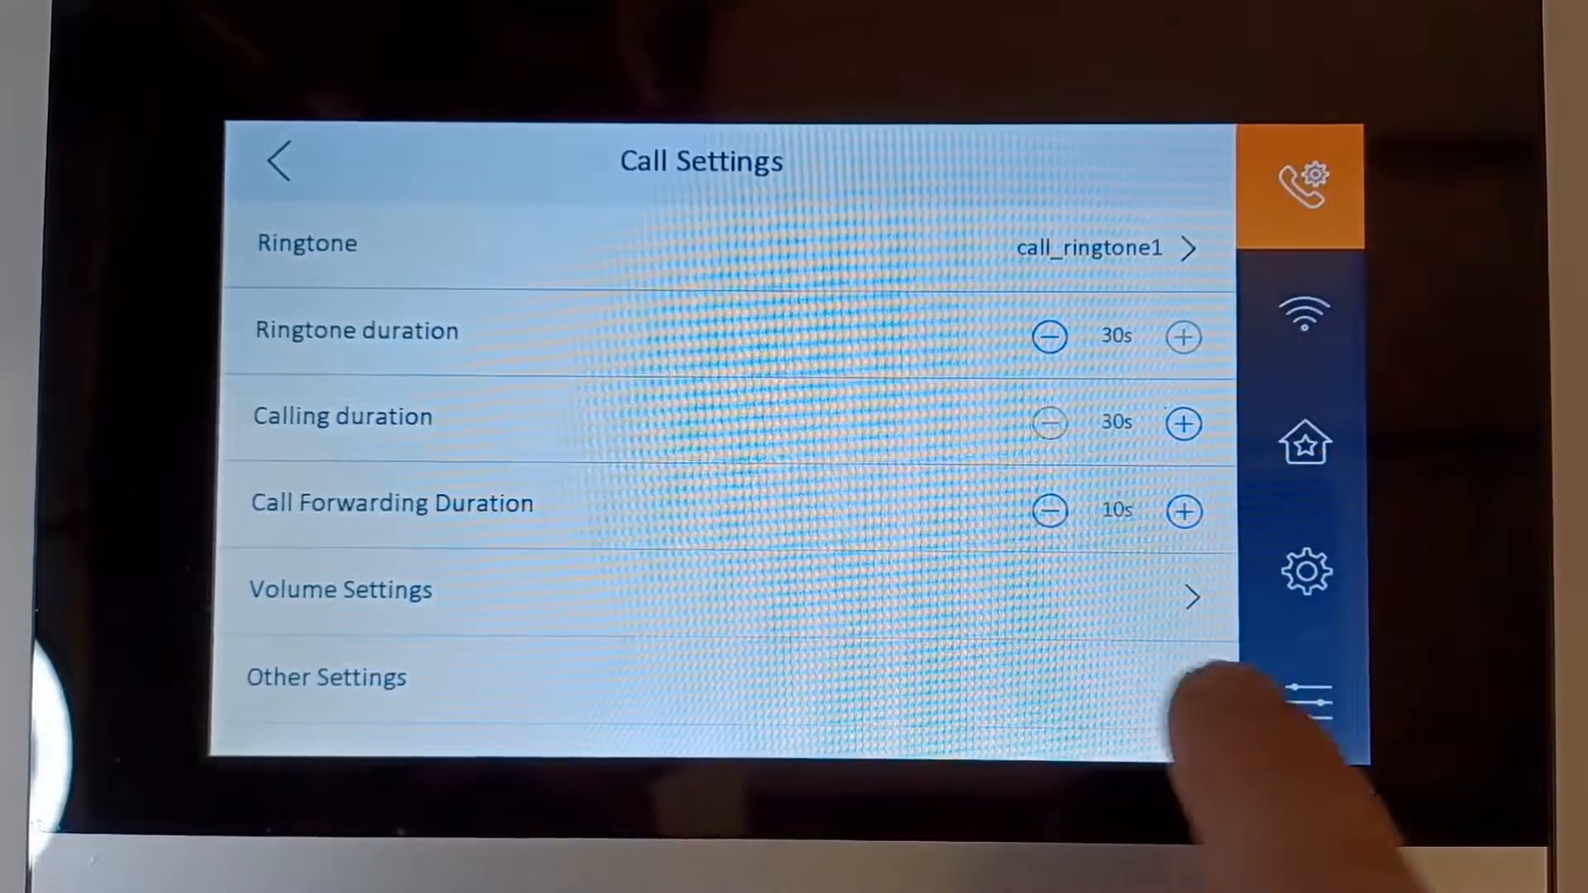
click(326, 676)
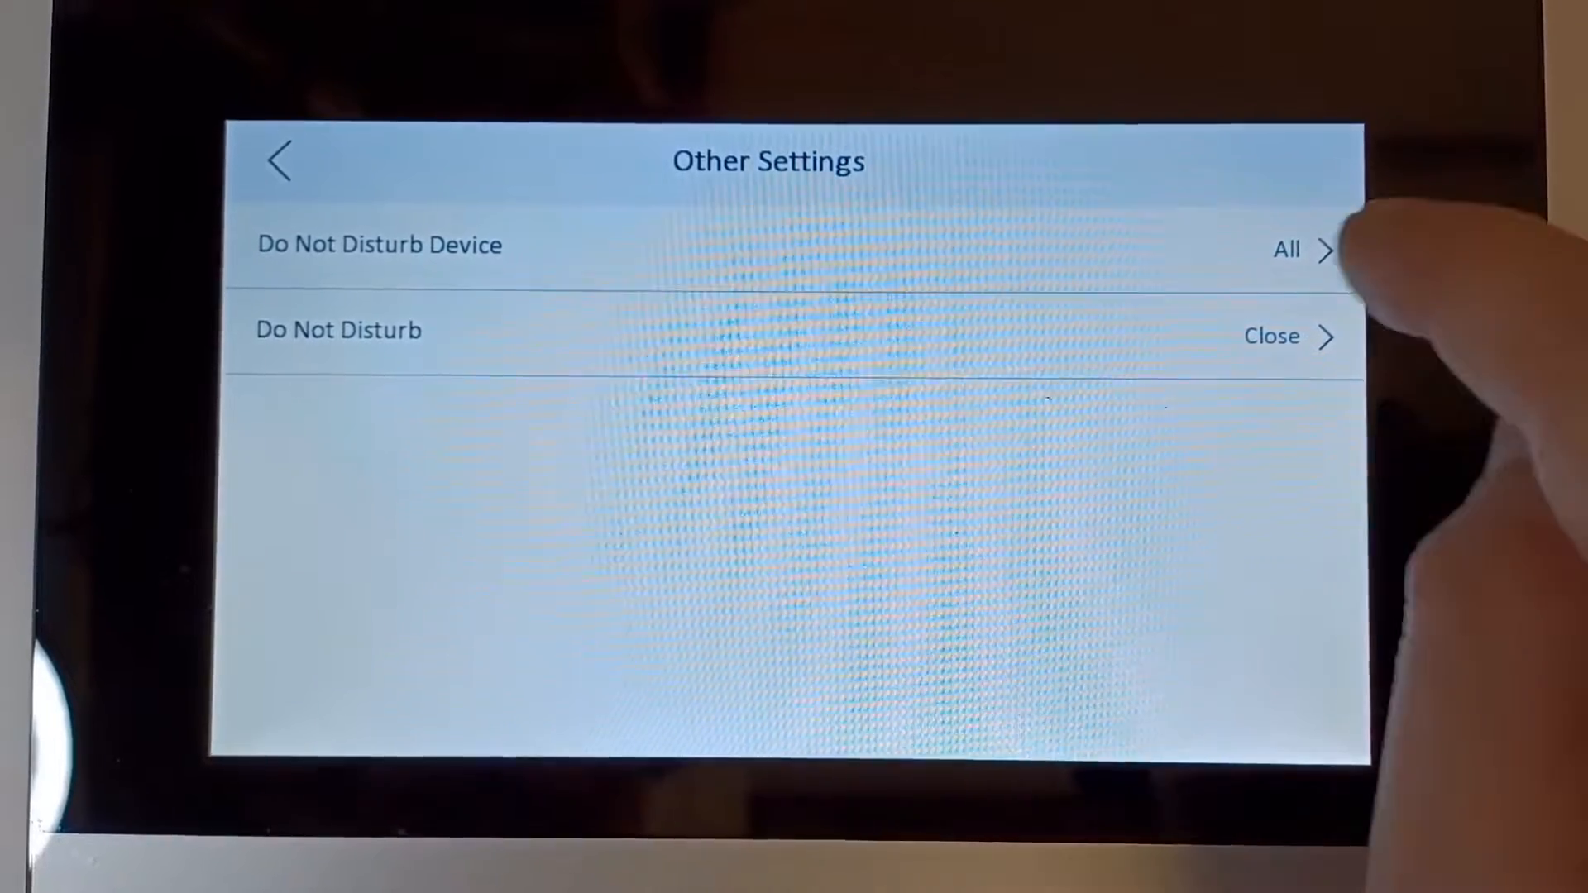
Open the Do Not Disturb mode dropdown showing Close, All Day and Schedule.
click(1286, 250)
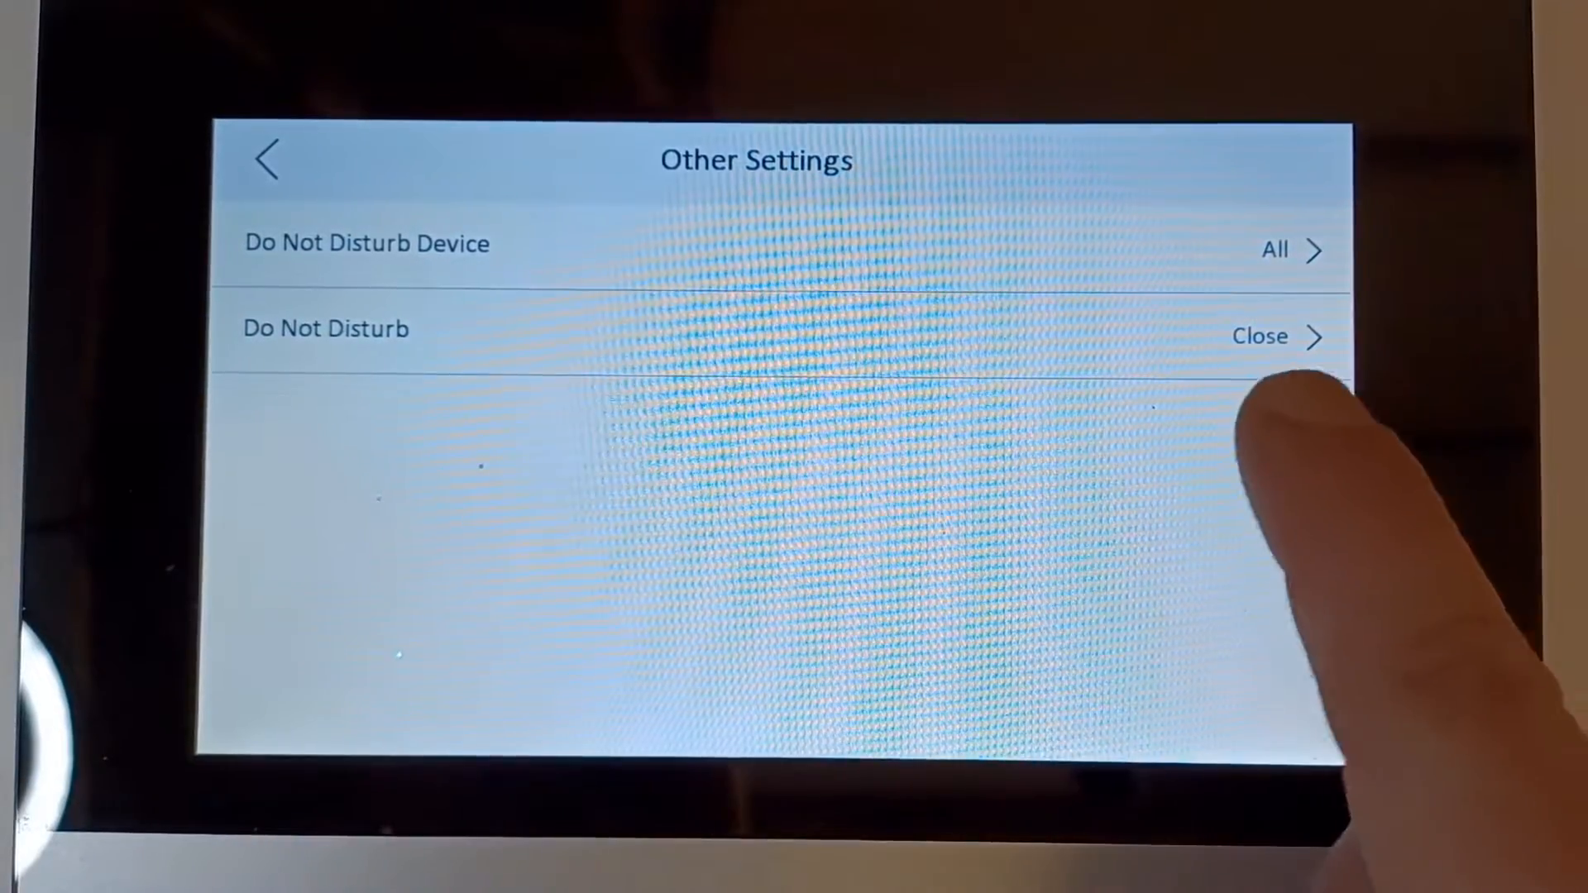
click(1260, 335)
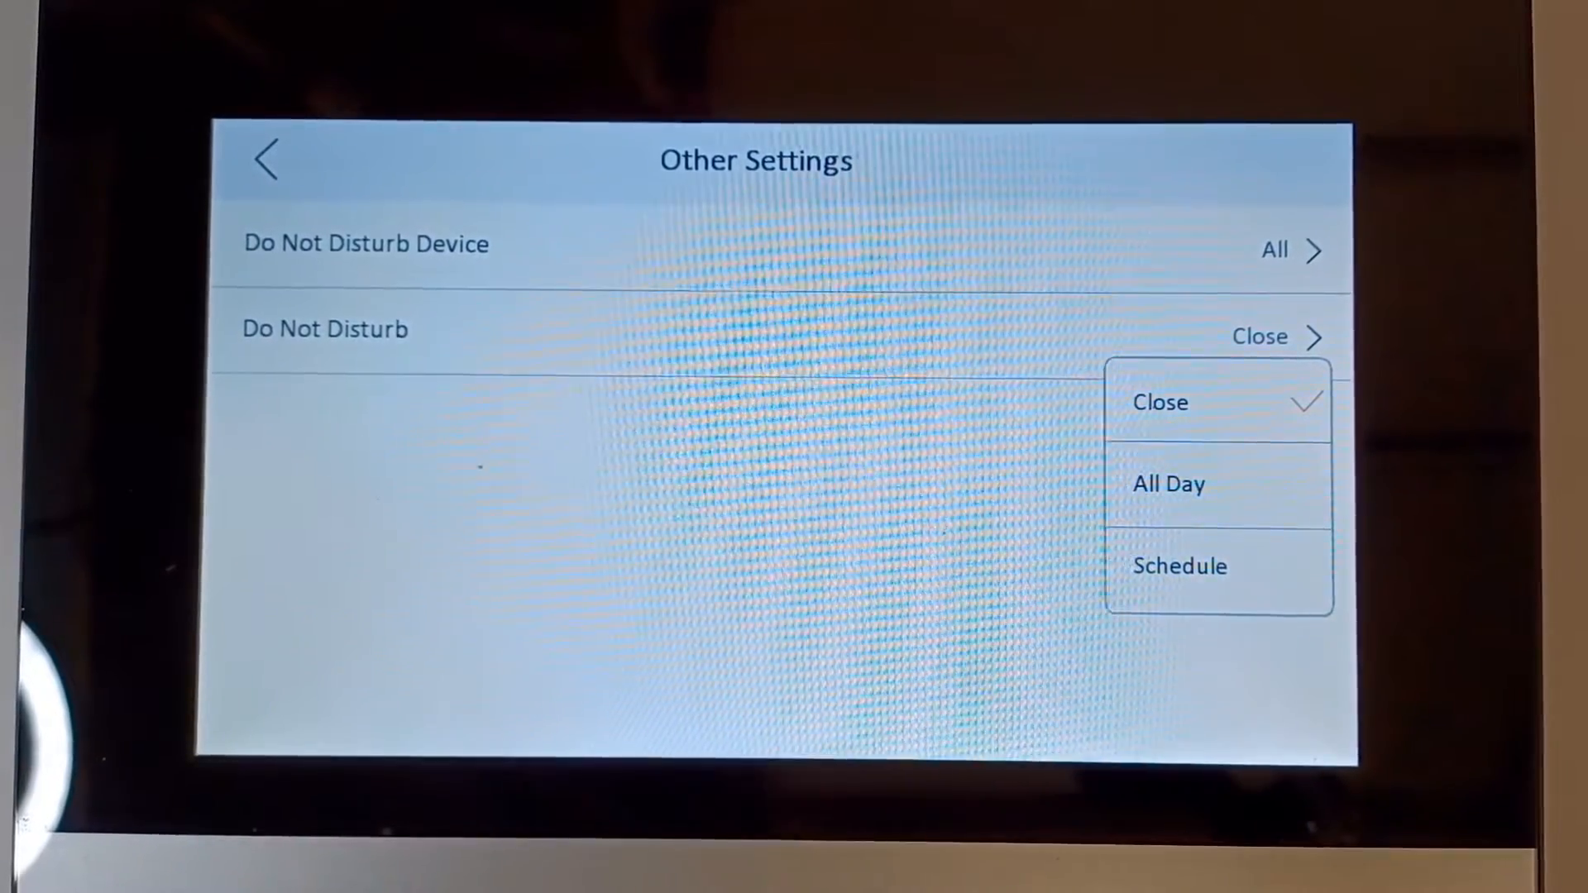
Choose Schedule mode and confirm the 09:00-17:00 time range.
click(1181, 566)
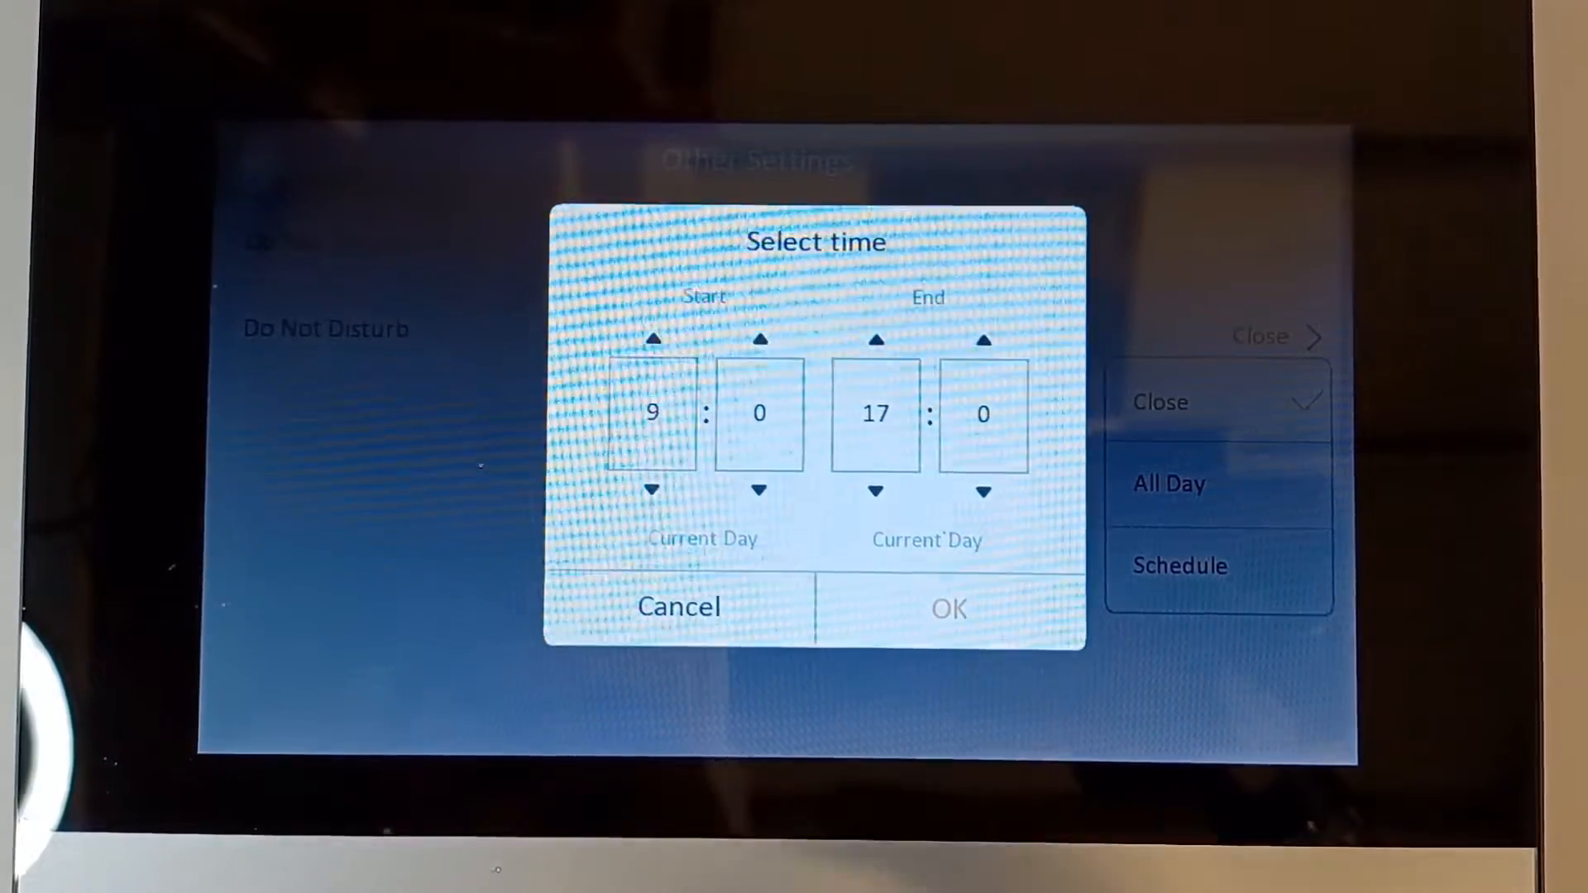
click(947, 607)
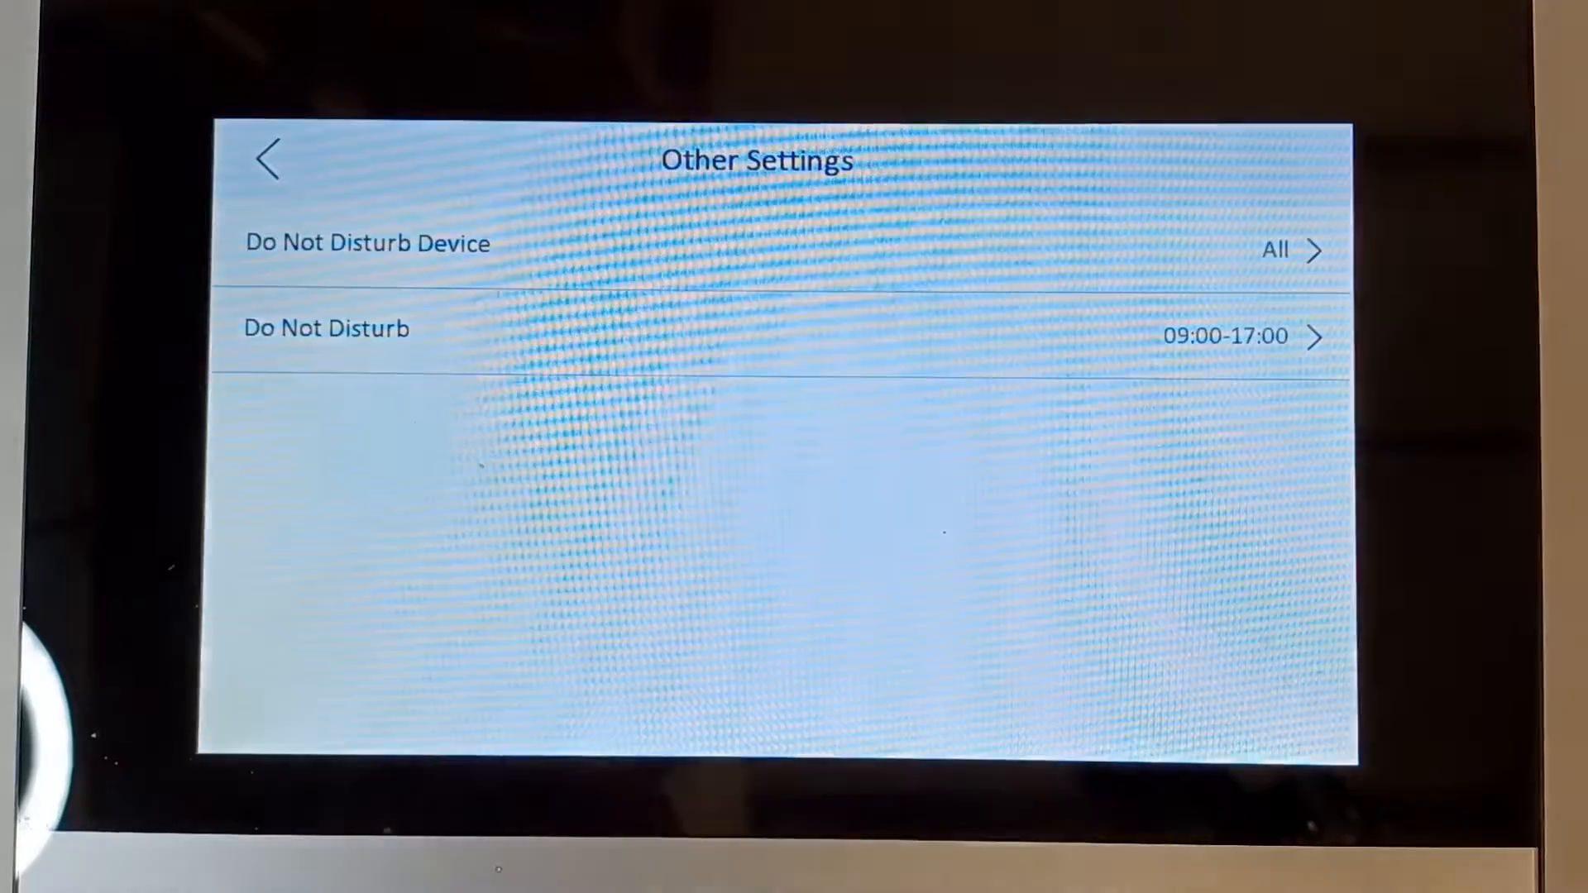